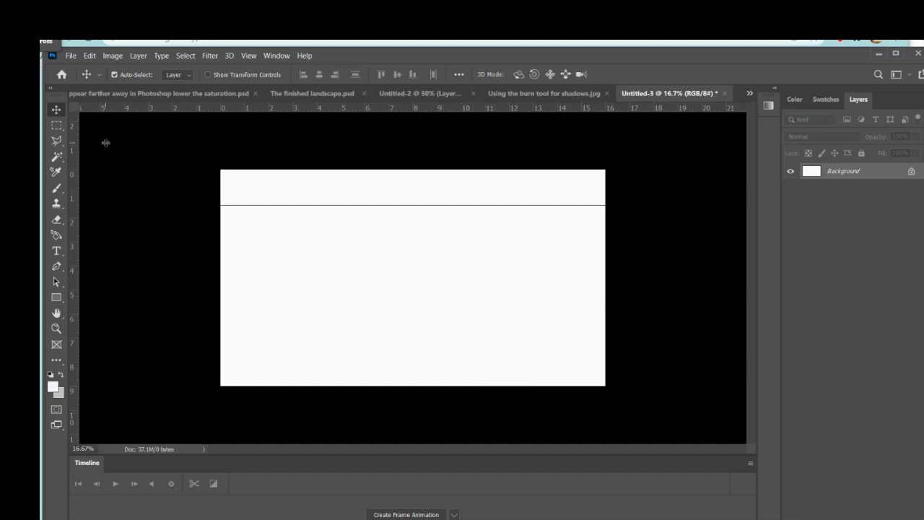
Create a new layer named 'Horizon line' for the horizon stroke.
type("Hor")
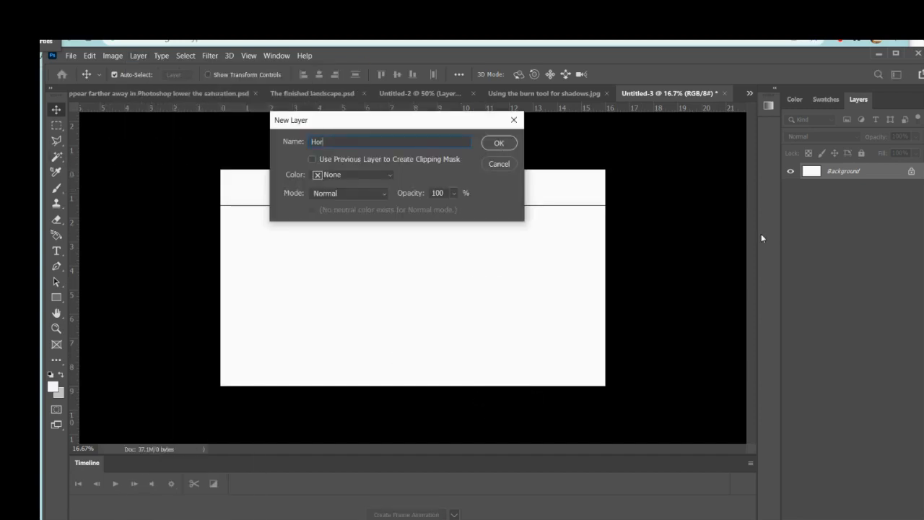
left_click(498, 143)
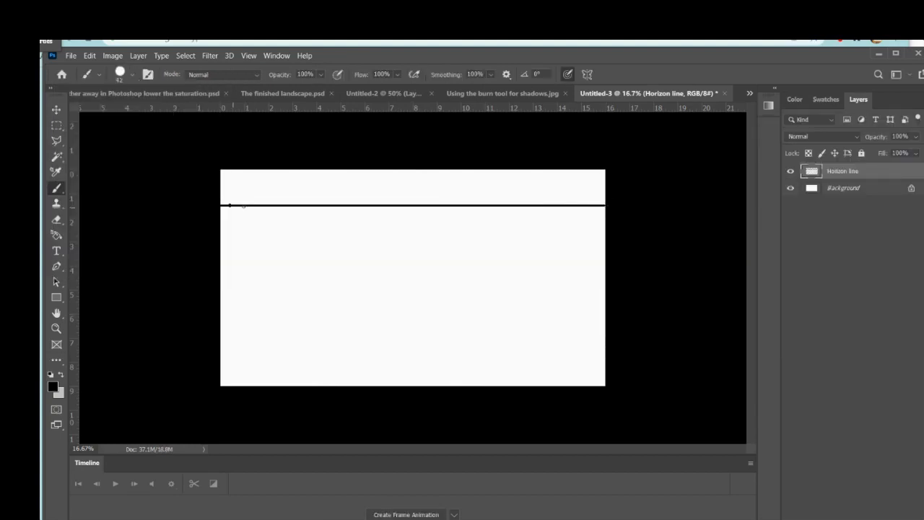
Start the two-point perspective box from a vanishing point on the horizon.
left_click(248, 54)
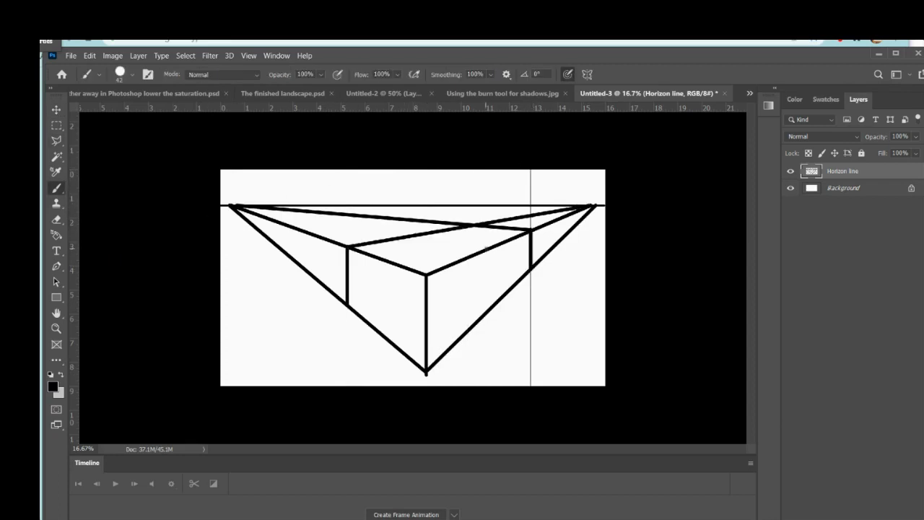
Fade the guide layer and sketch the treehouse walls with plank details and a vertical guide.
left_click_drag(909, 151, 869, 152)
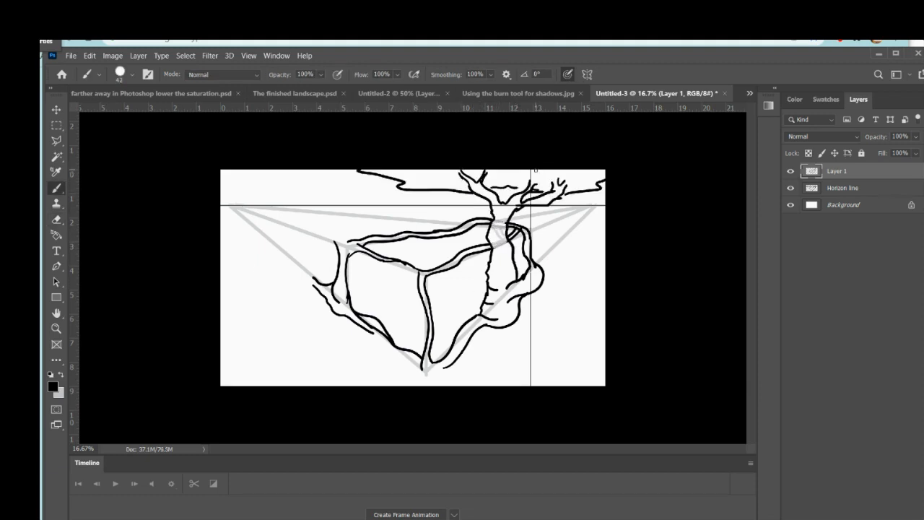
left_click_drag(491, 217, 493, 318)
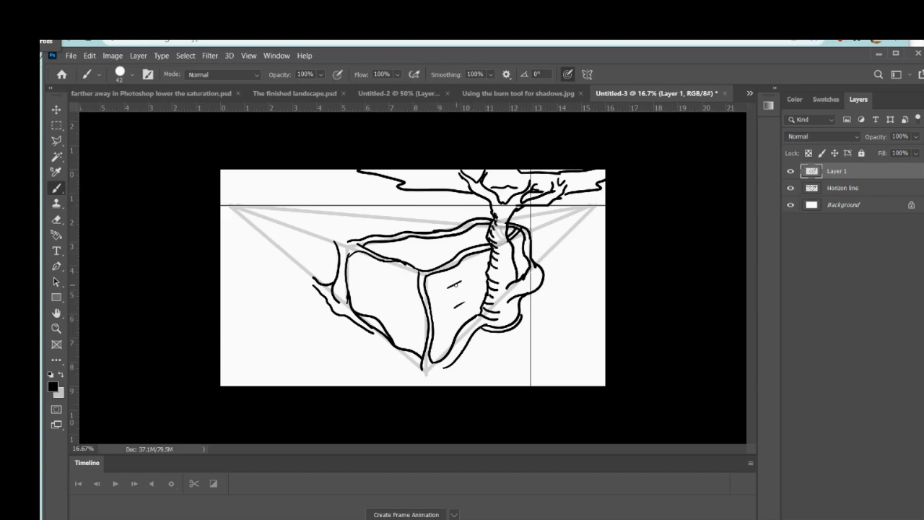
left_click(57, 109)
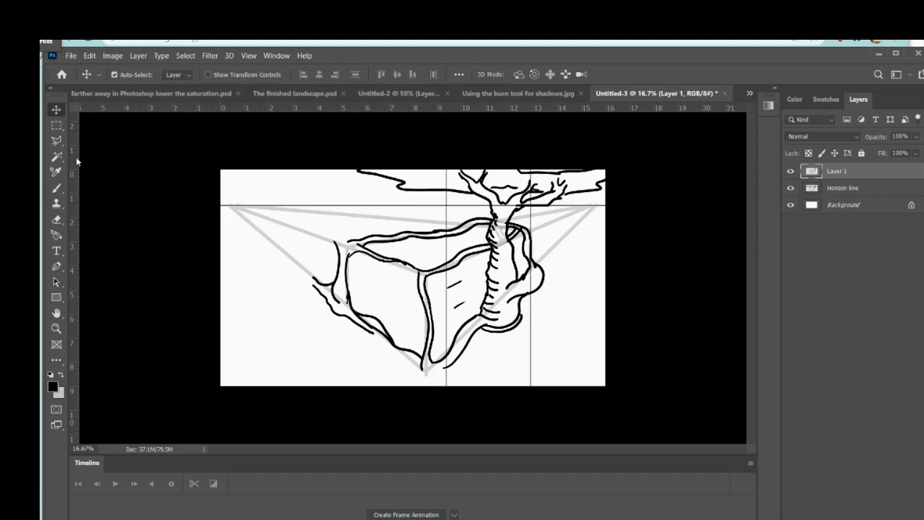
left_click(54, 188)
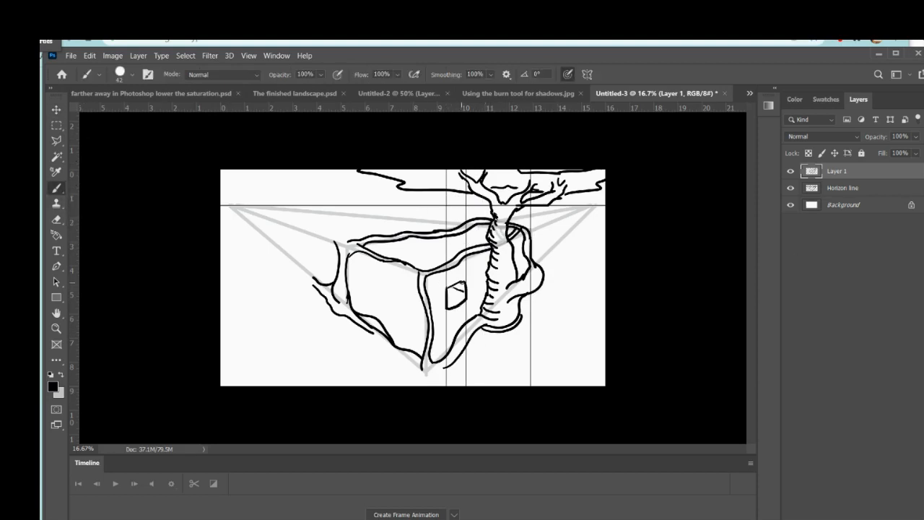
Refine the small square window and add a turret on top of the treehouse.
left_click_drag(405, 233, 433, 233)
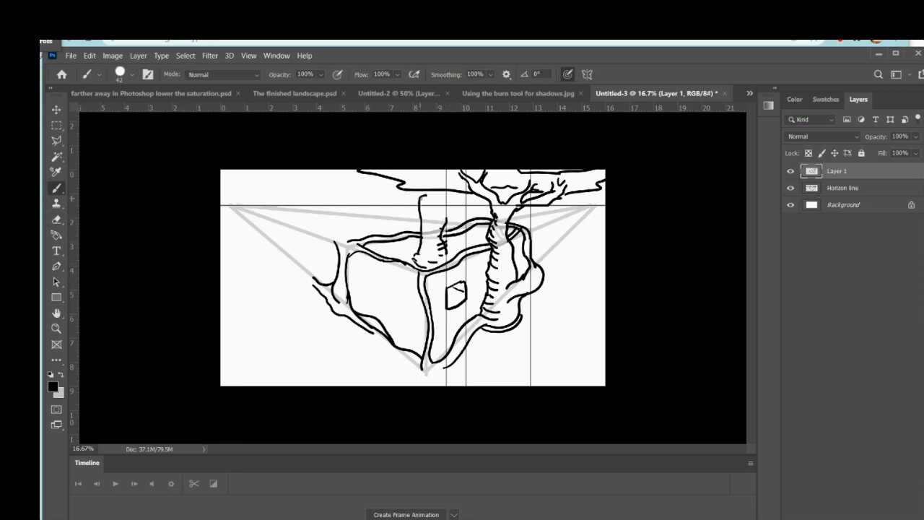
left_click_drag(431, 202, 433, 231)
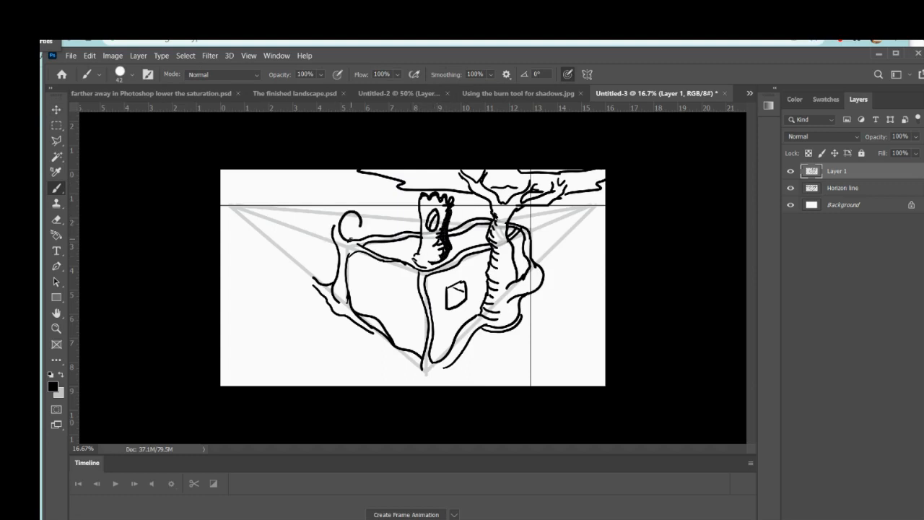
left_click(55, 110)
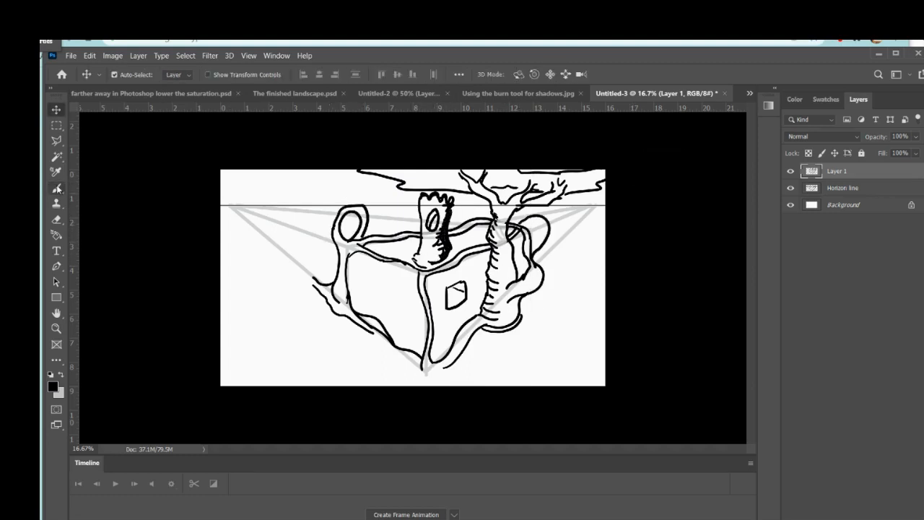
left_click(57, 188)
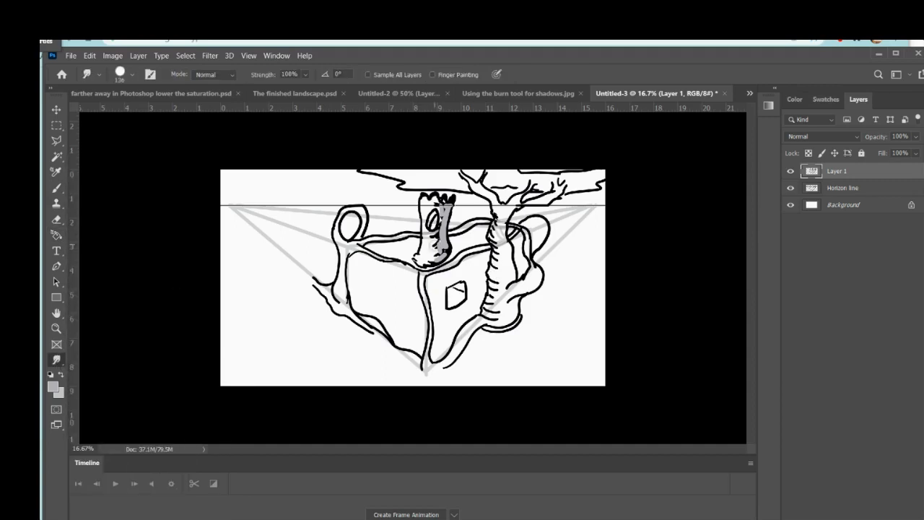
Smudge at 32% strength to smear grey shading into the turret and main trunk.
left_click(119, 76)
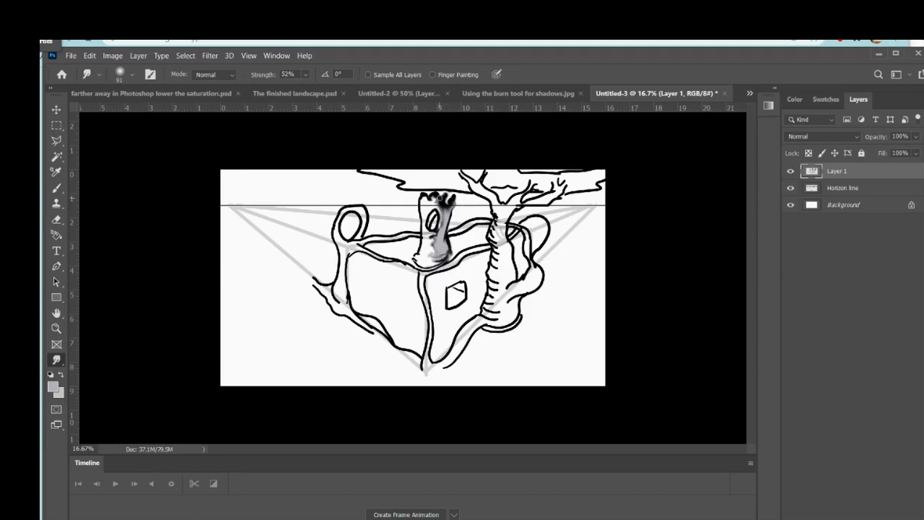
left_click(56, 188)
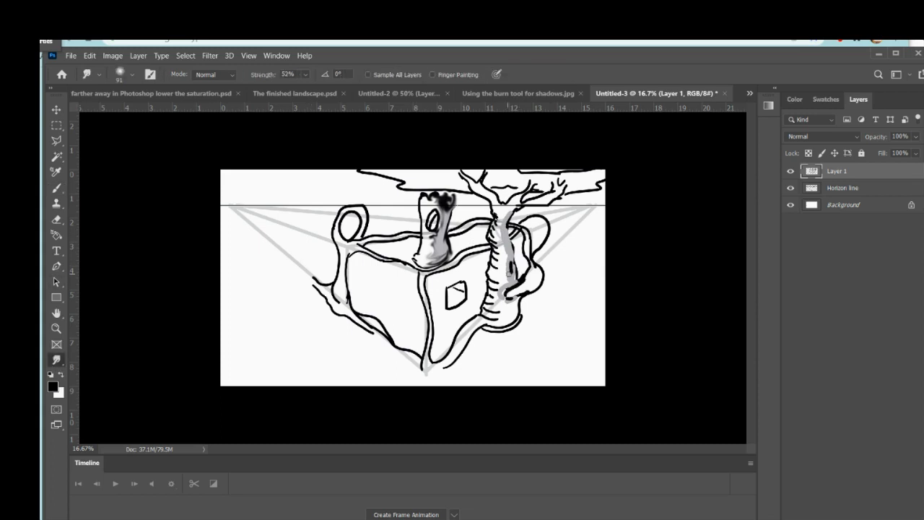
left_click_drag(498, 217, 512, 296)
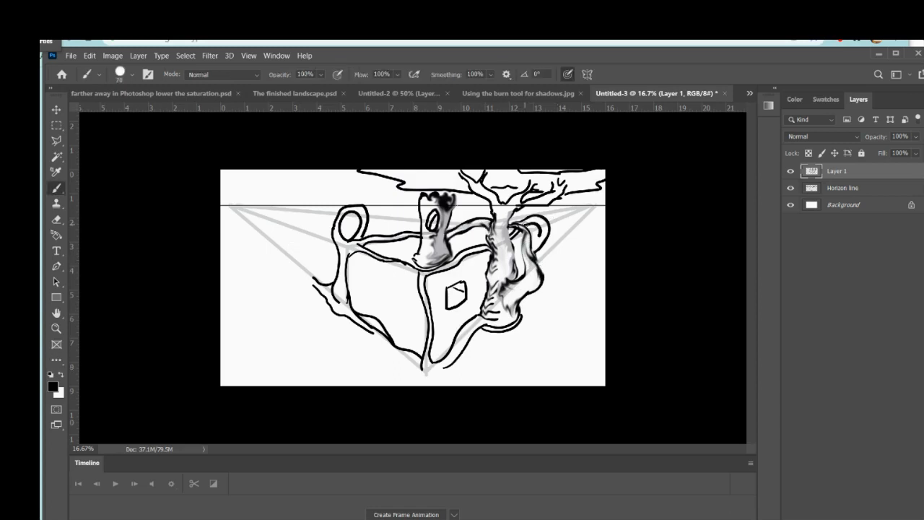
left_click_drag(517, 224, 527, 303)
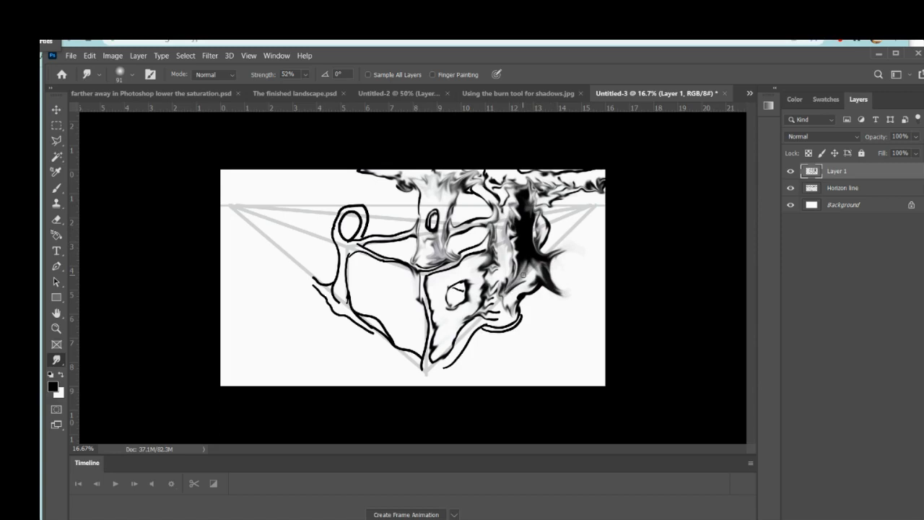
Smudge darker bark texture into the right trunk, then ready the eraser.
left_click(56, 220)
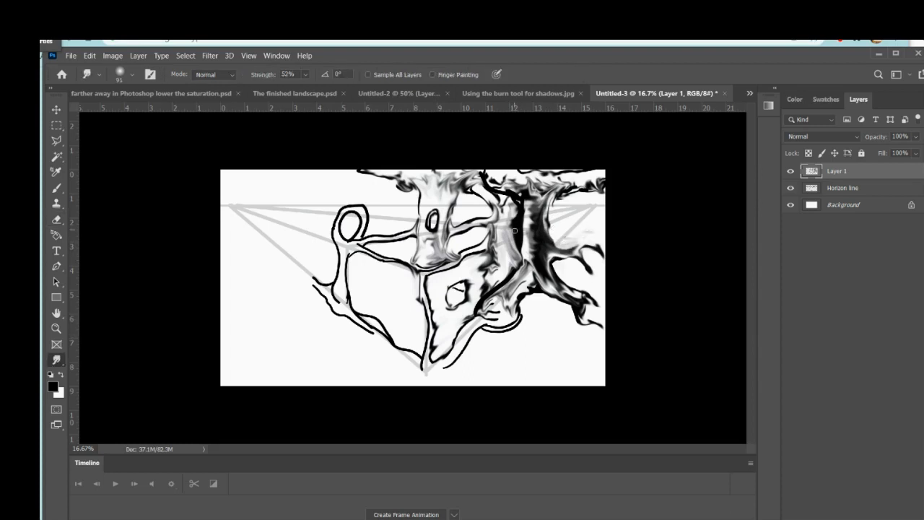
left_click_drag(512, 231, 518, 283)
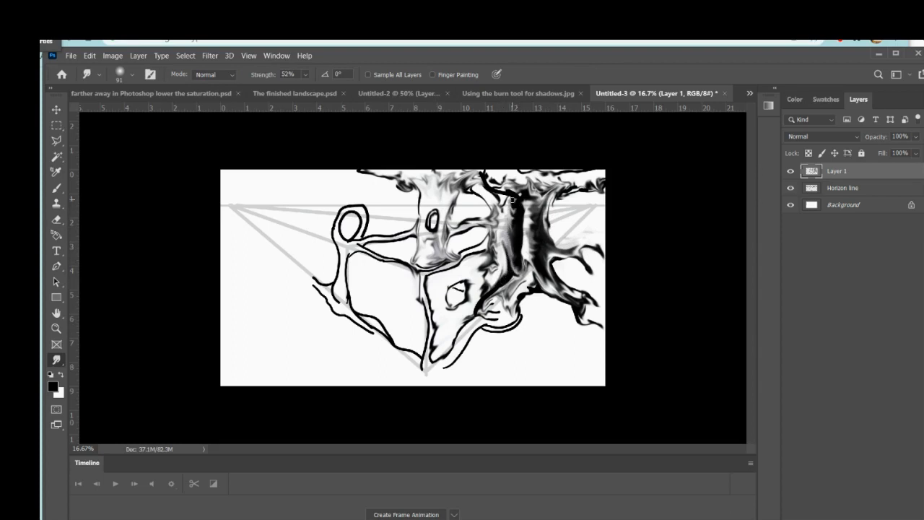
left_click(56, 219)
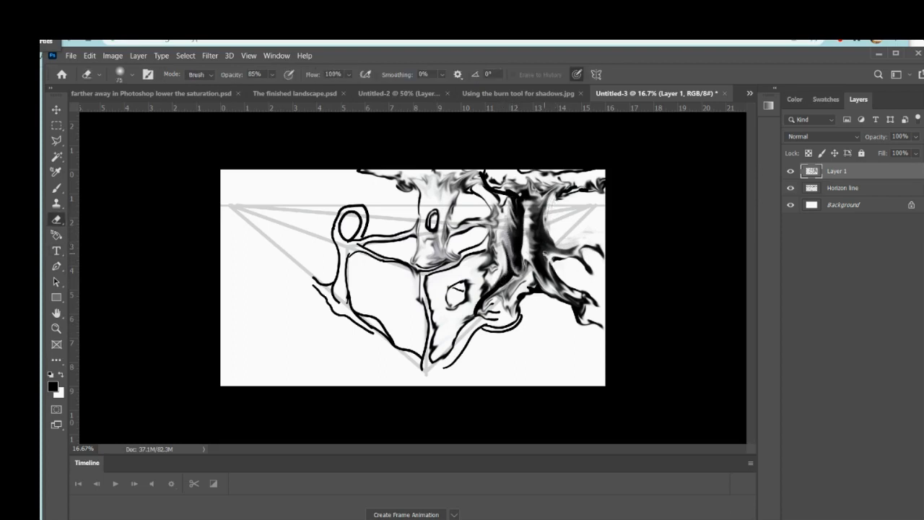
Erase stray lines around the treehouse before drawing the curved ground contours.
left_click_drag(549, 260, 592, 310)
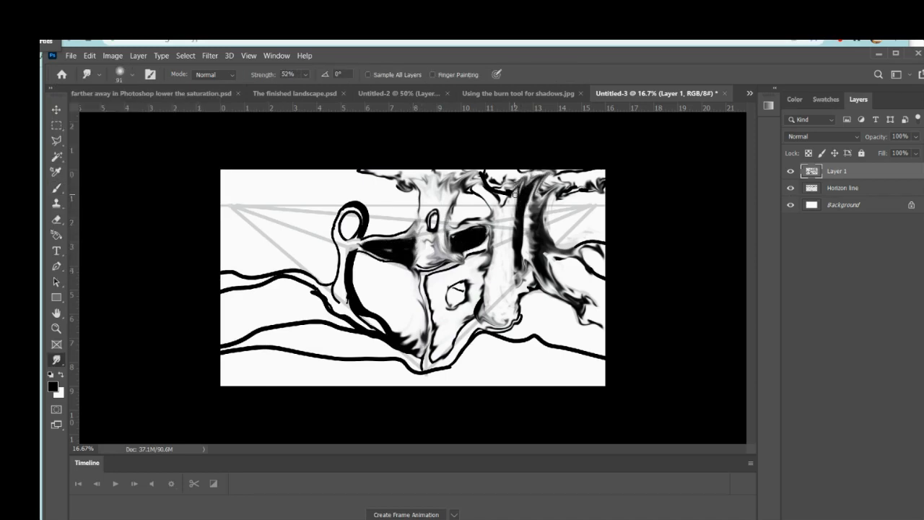
Place a vertical guide left of the treehouse before duplicating and scaling the drawing.
left_click_drag(514, 195, 504, 231)
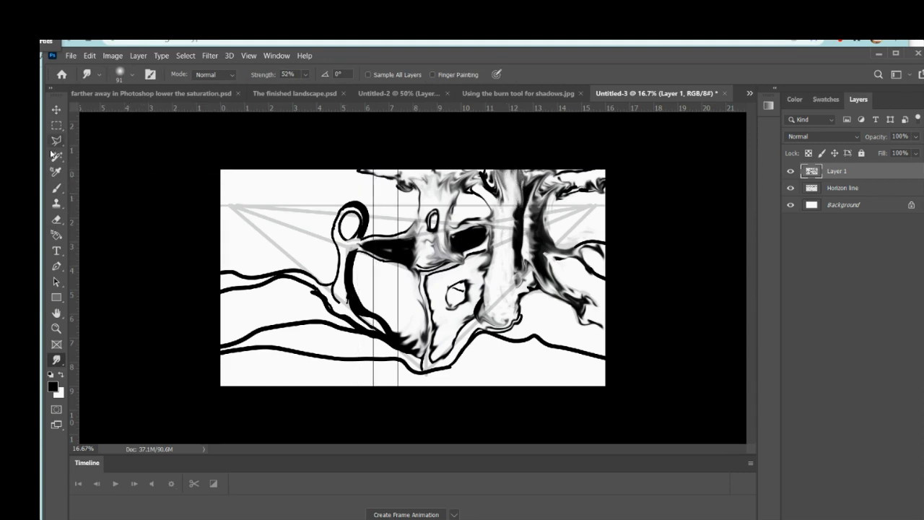
left_click(55, 187)
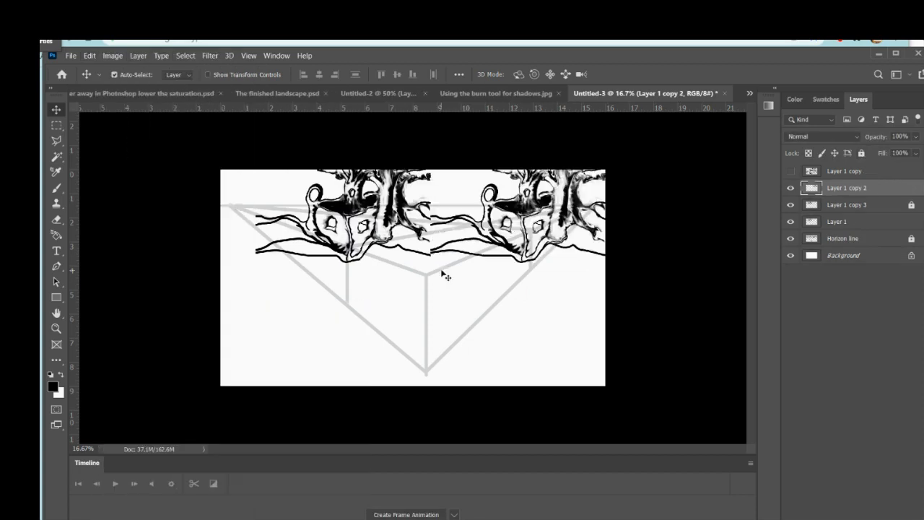
Arrange mirrored treehouse copies along the top band into a continuous frieze.
left_click(89, 54)
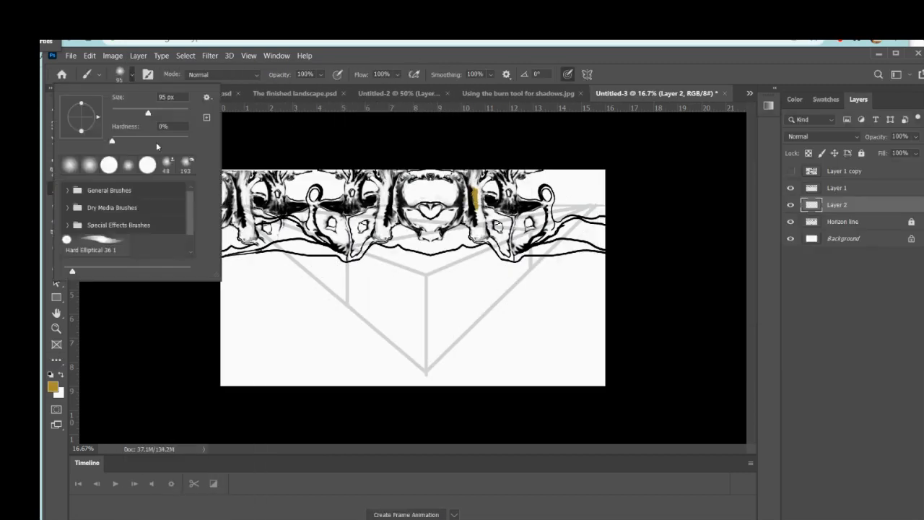
Paint the small tree trunks gold on Layer 2 and show the large Layer 1 drawing again.
left_click(491, 209)
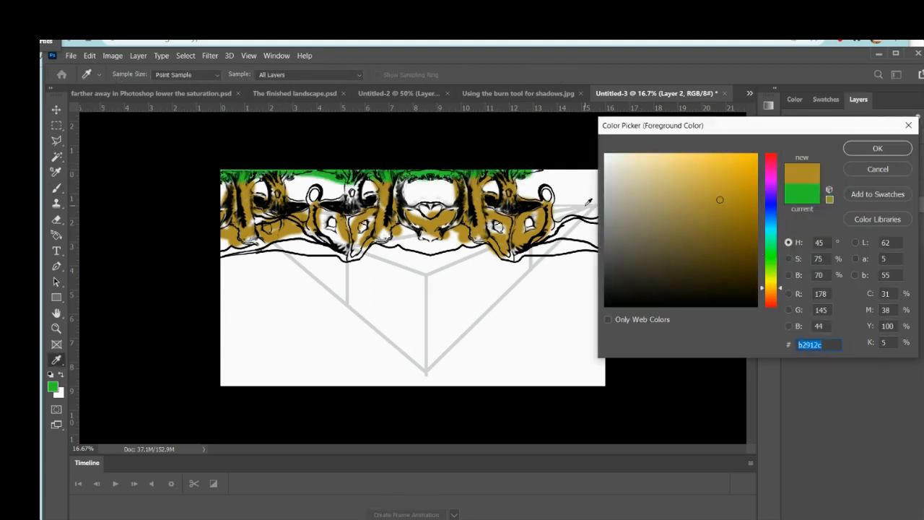
left_click(878, 147)
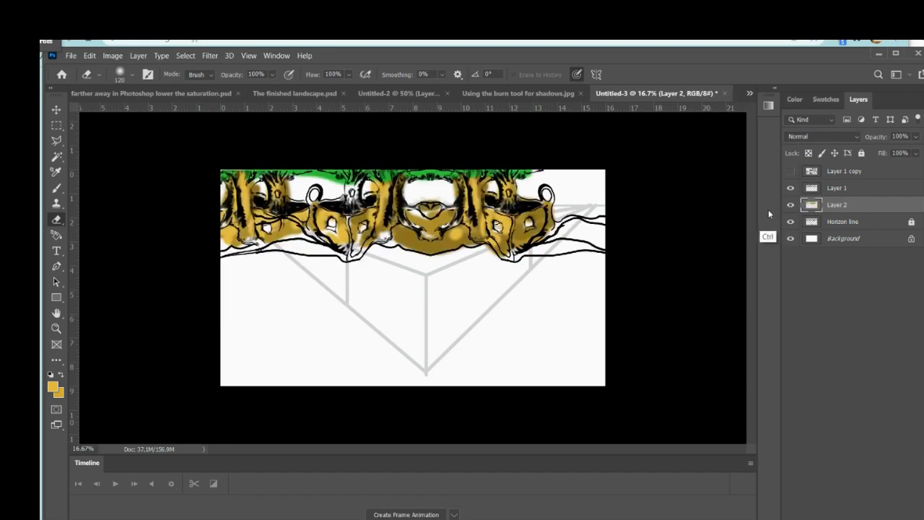
left_click(89, 55)
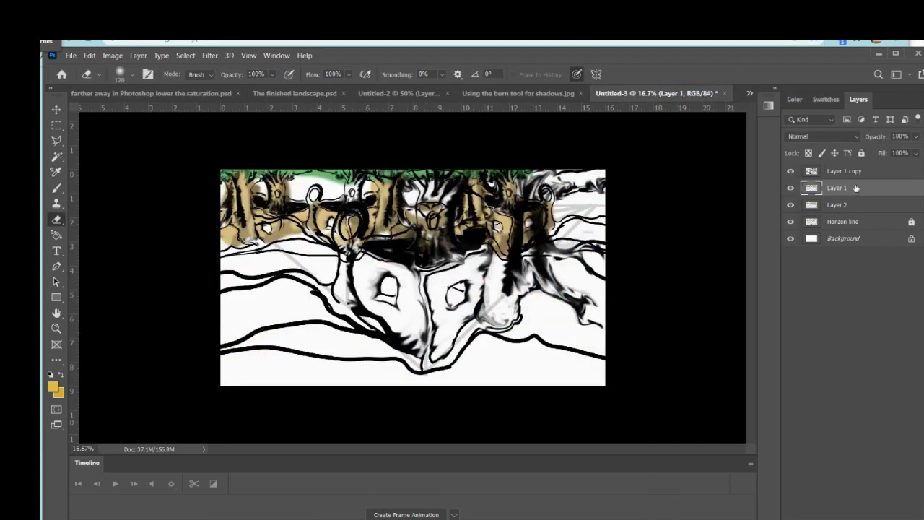
Duplicate the treehouse layer and brush gold over the big tree trunk.
left_click(138, 55)
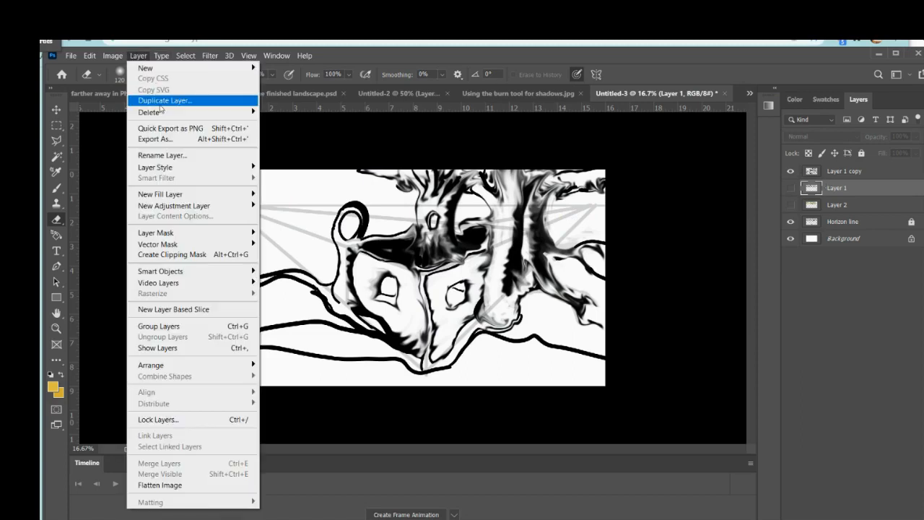
left_click(164, 101)
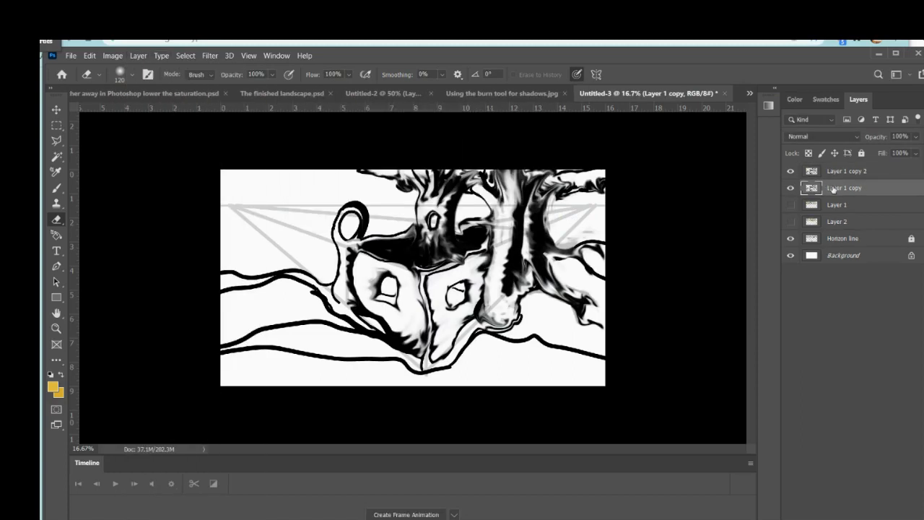
left_click(57, 188)
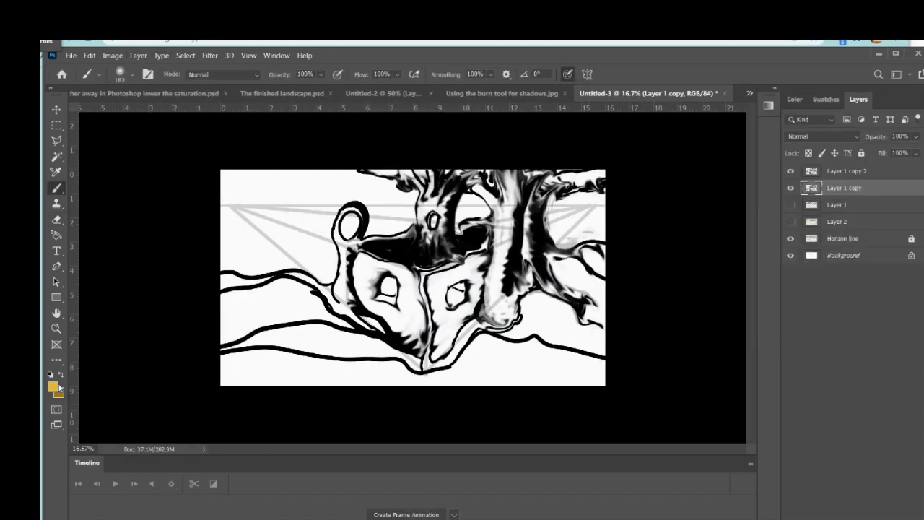
left_click_drag(505, 173, 505, 303)
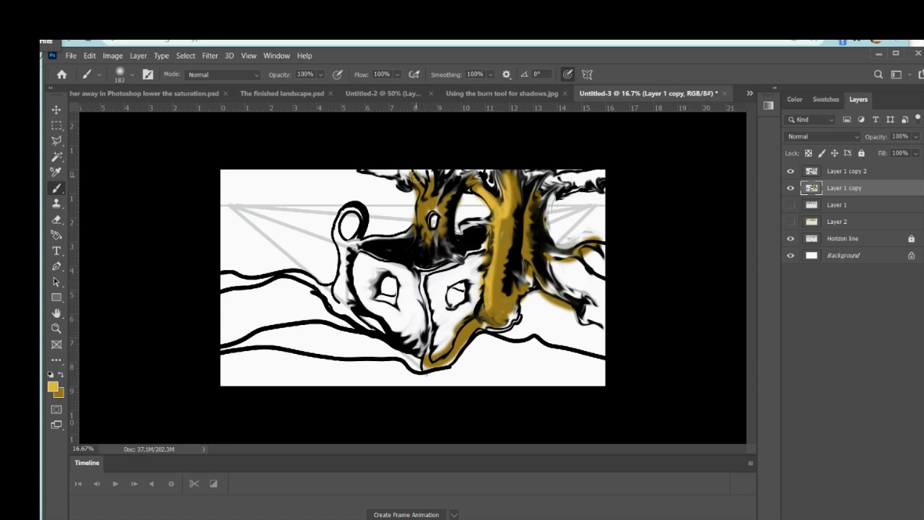
left_click_drag(412, 209, 469, 339)
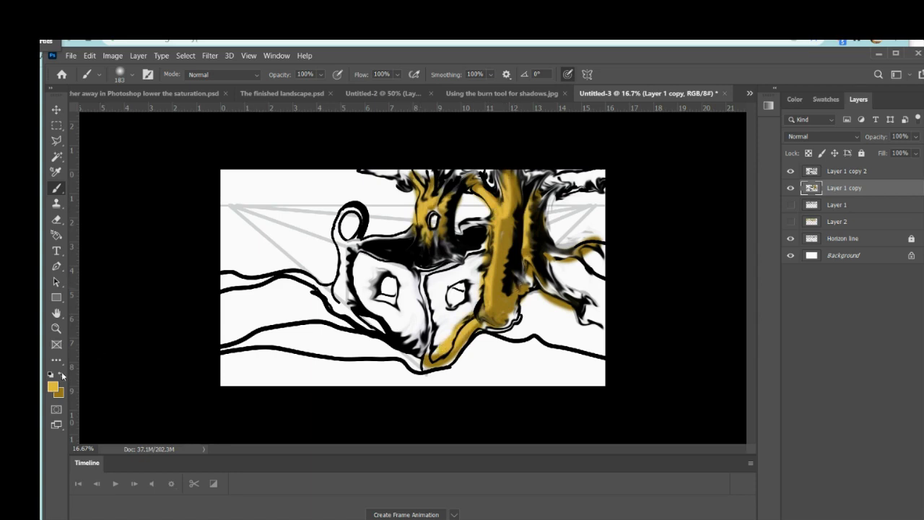
Add green foliage along the branches and paint the treehouse walls gold.
left_click_drag(354, 217, 364, 303)
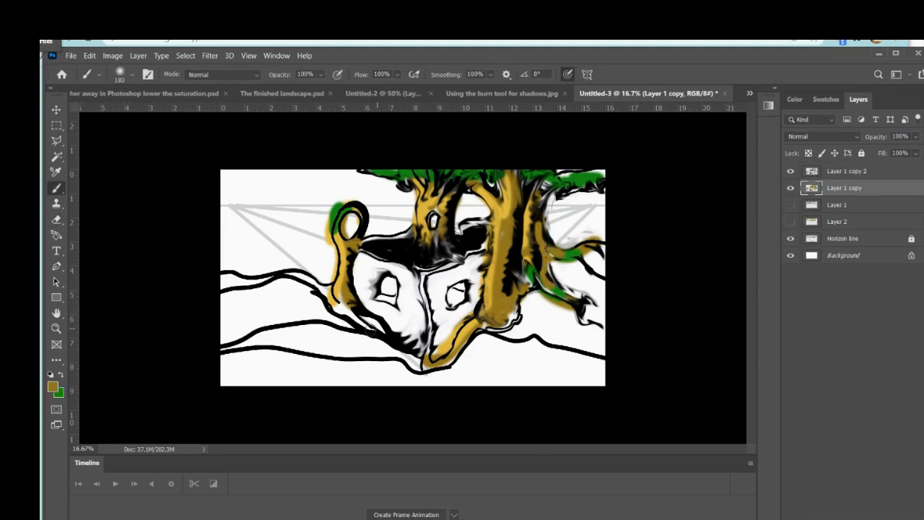
left_click(390, 289)
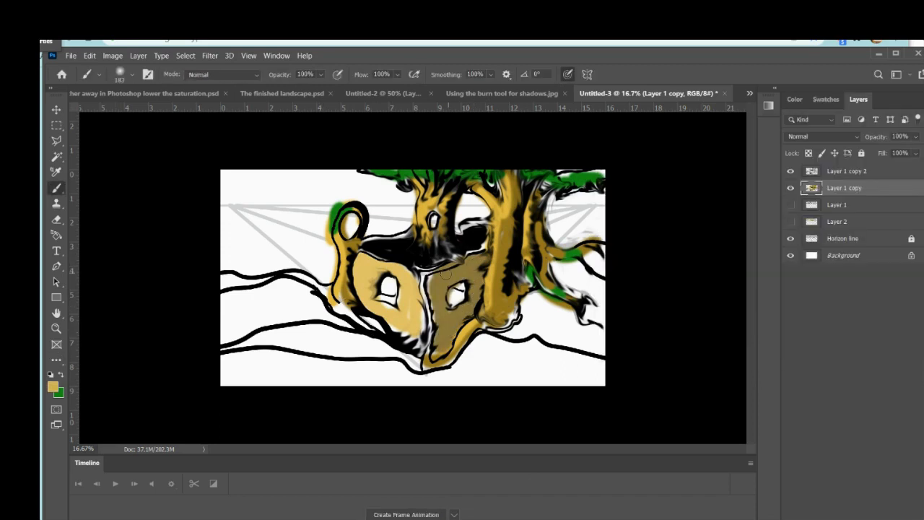
left_click_drag(445, 275, 418, 339)
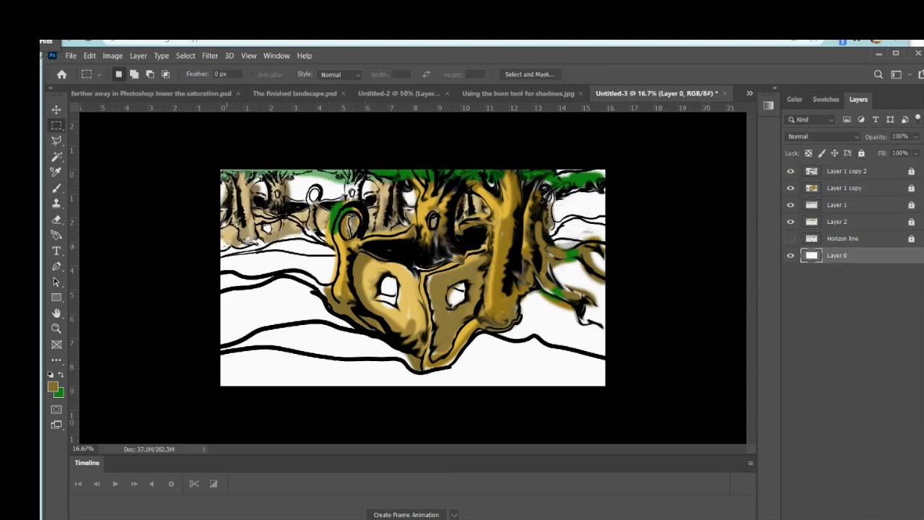
Lasso the ground and set a green foreground and blue background for its gradient.
left_click(56, 140)
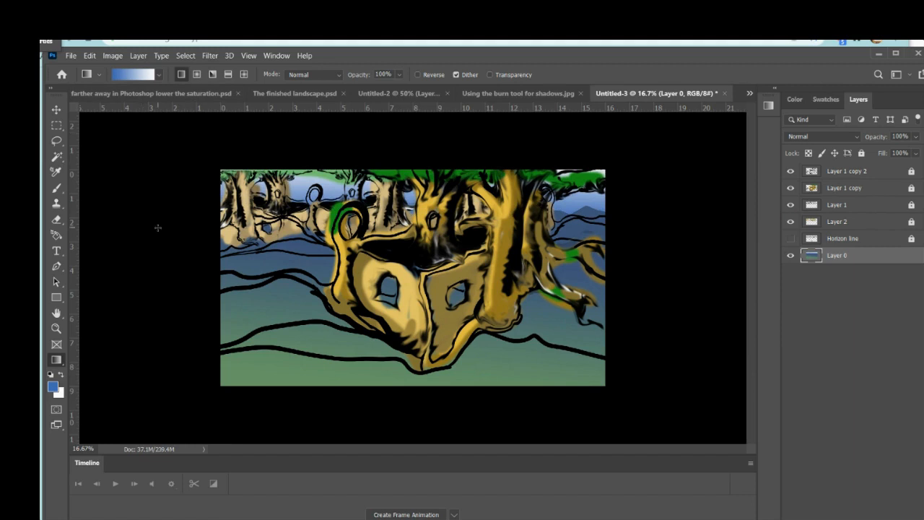
left_click(56, 141)
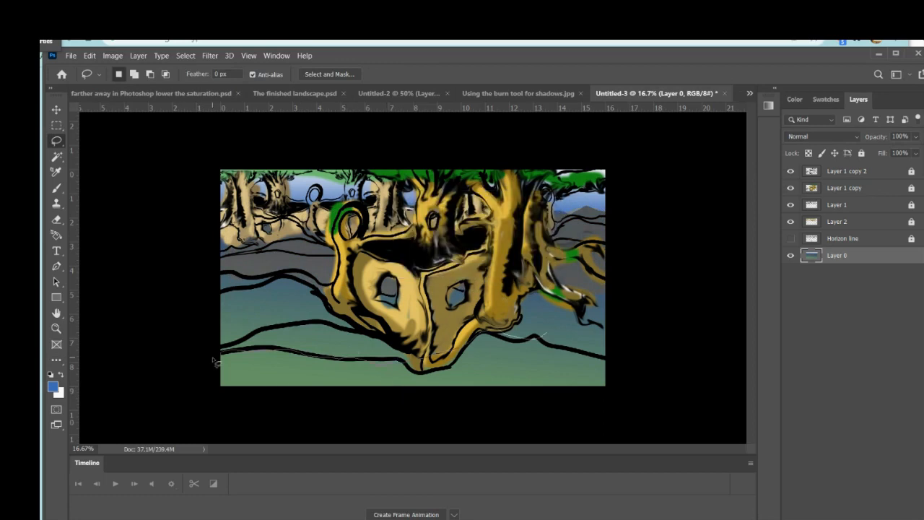
left_click(54, 387)
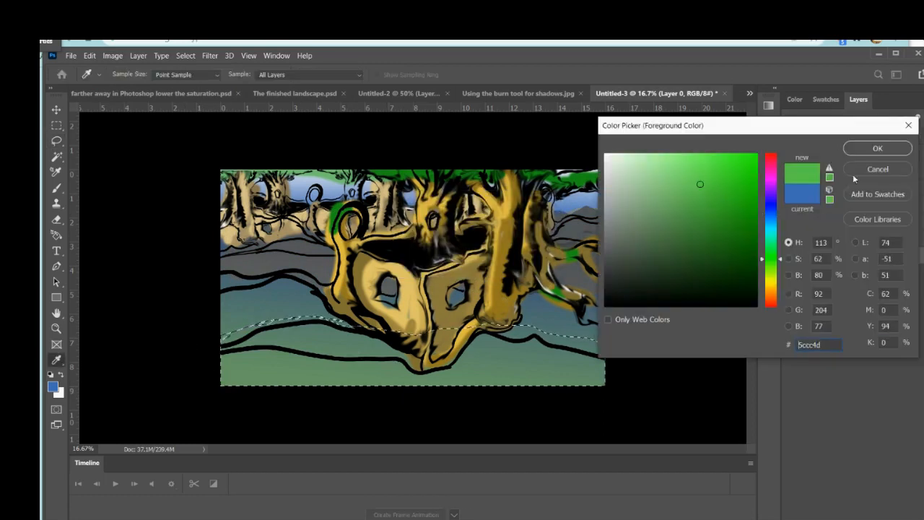
left_click(877, 148)
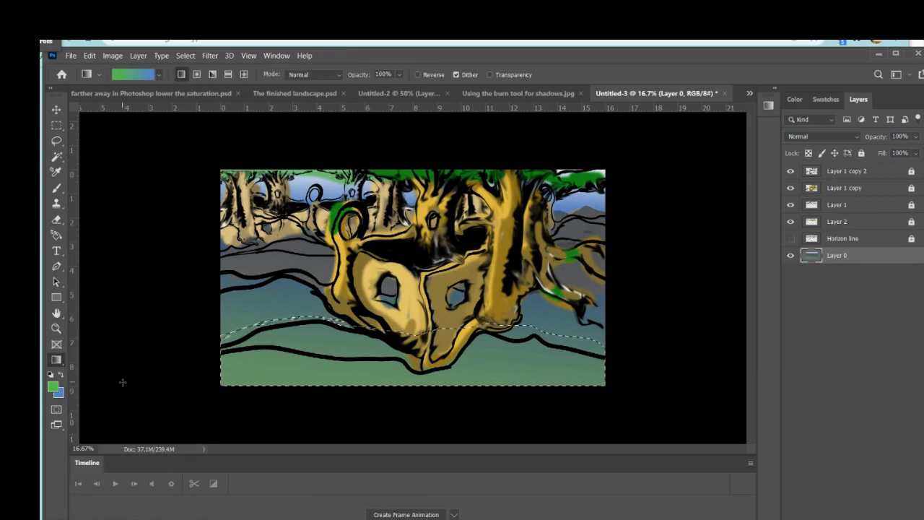
left_click(58, 392)
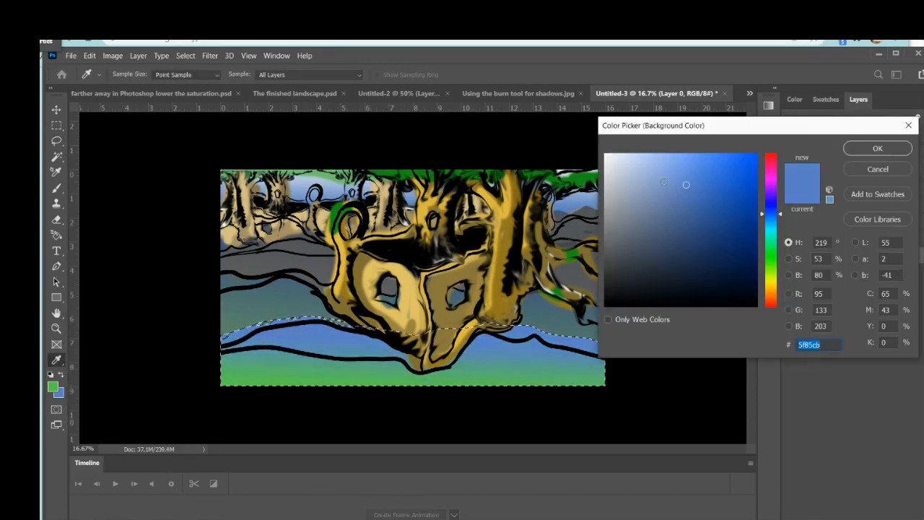
left_click(878, 147)
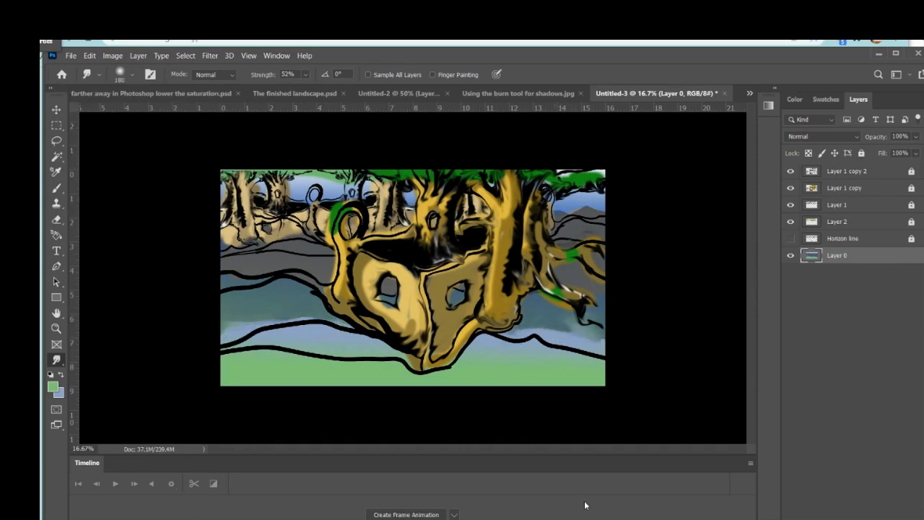
Duplicate the coloured treehouse layer and place the mirrored copy facing the original.
left_click(843, 187)
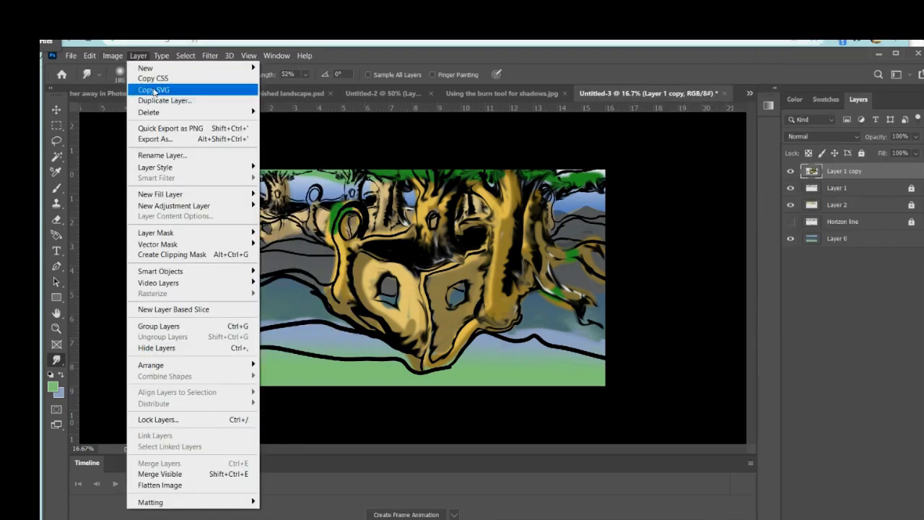
left_click(165, 101)
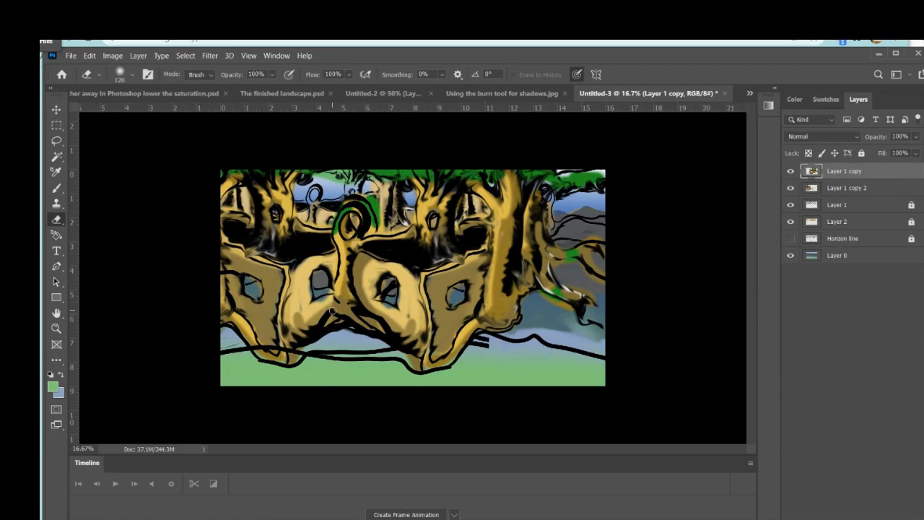
left_click_drag(332, 311, 312, 359)
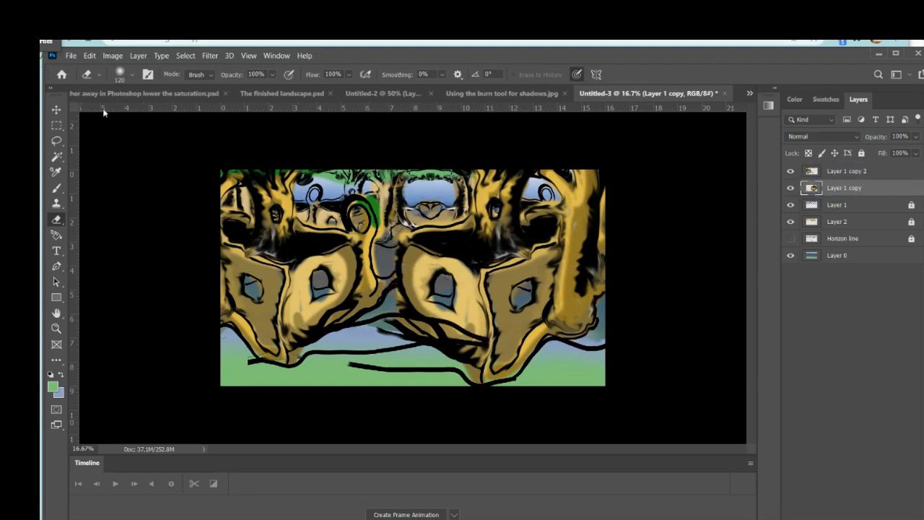
left_click(57, 110)
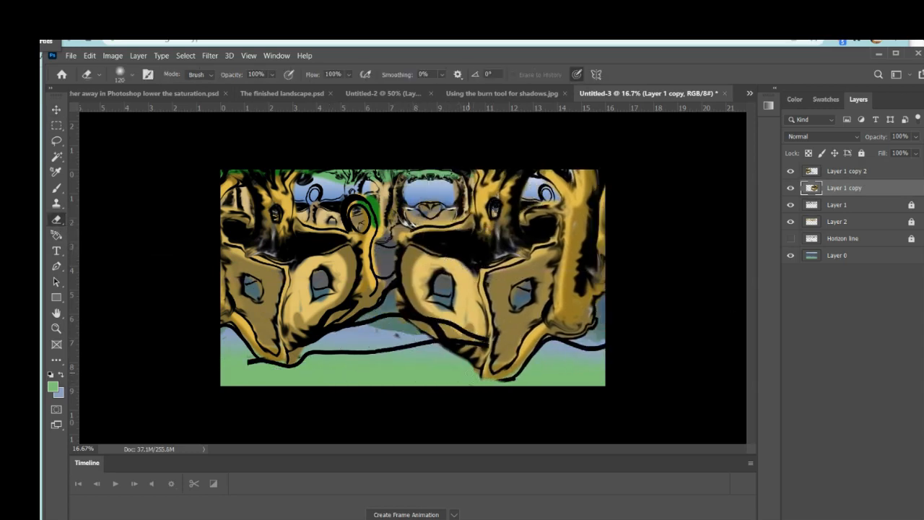
left_click(89, 55)
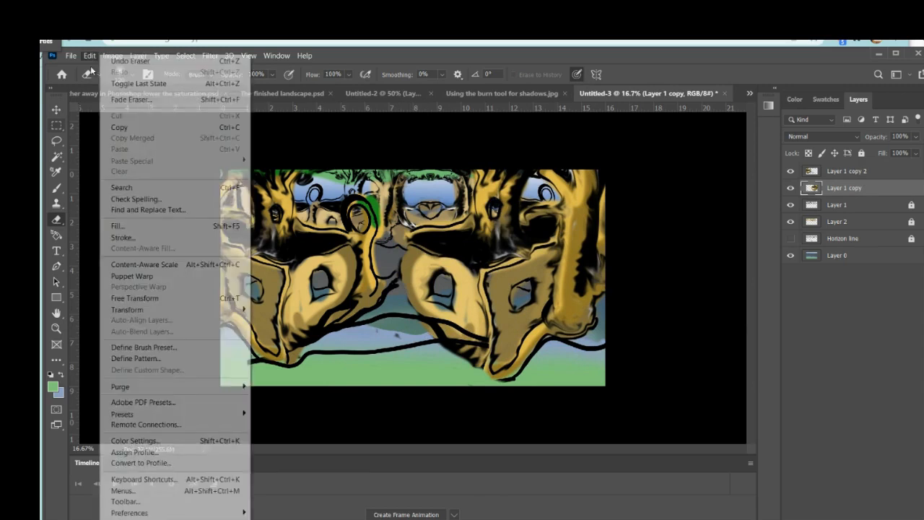